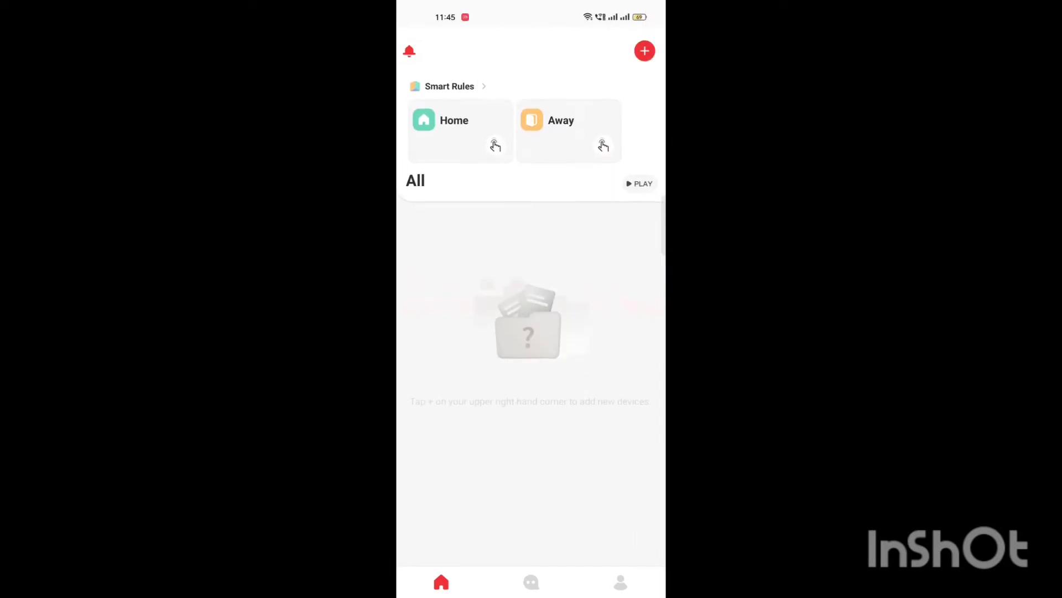
pyautogui.click(644, 51)
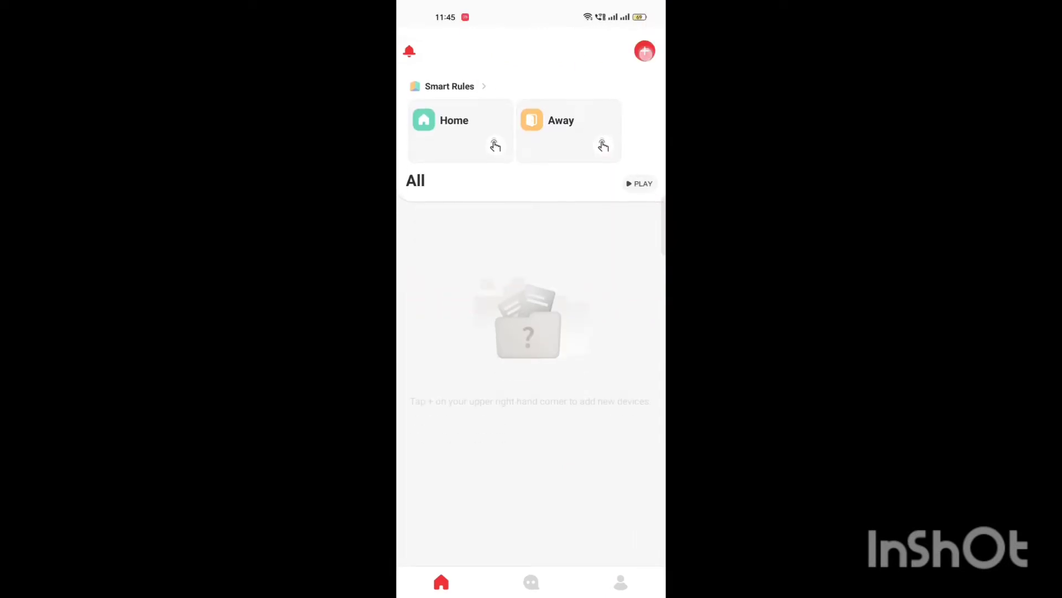
pyautogui.click(643, 51)
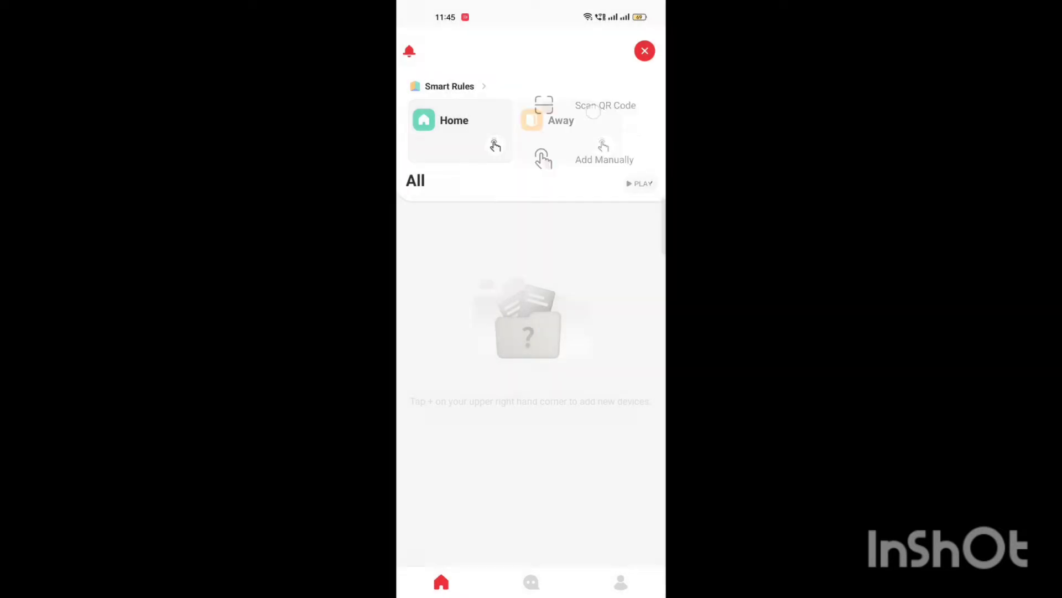
pyautogui.click(604, 111)
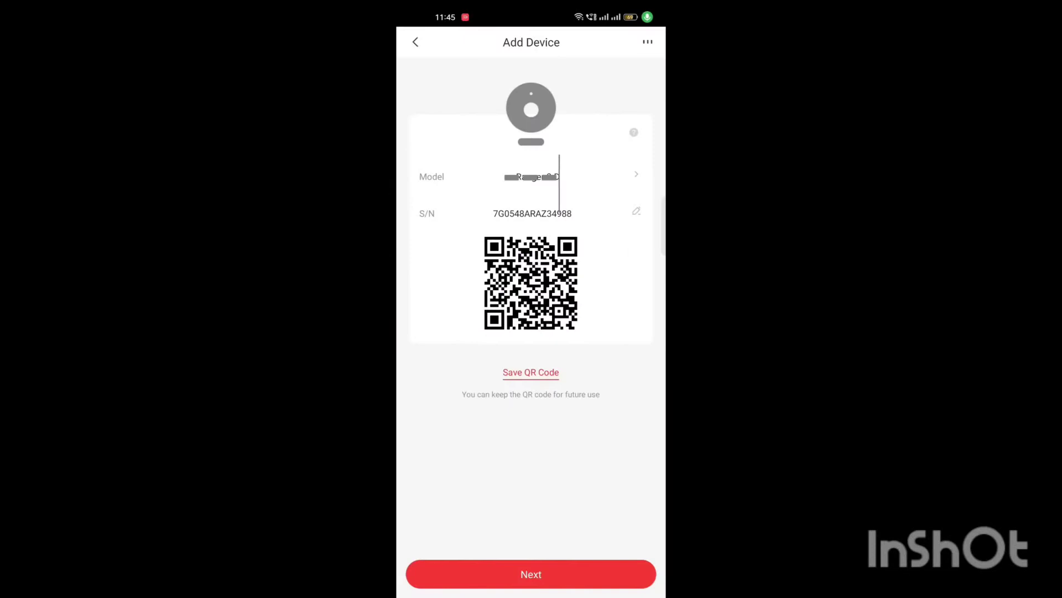
# Step: Accept the scanned camera details and advance to the 2.4 GHz Wi-Fi network list
pyautogui.click(530, 574)
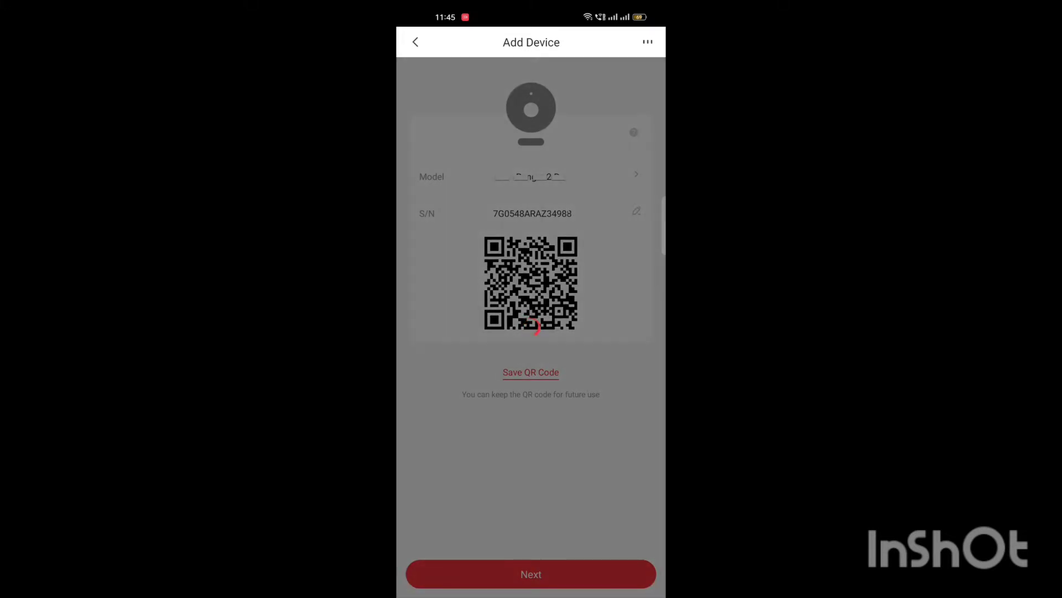
pyautogui.click(531, 573)
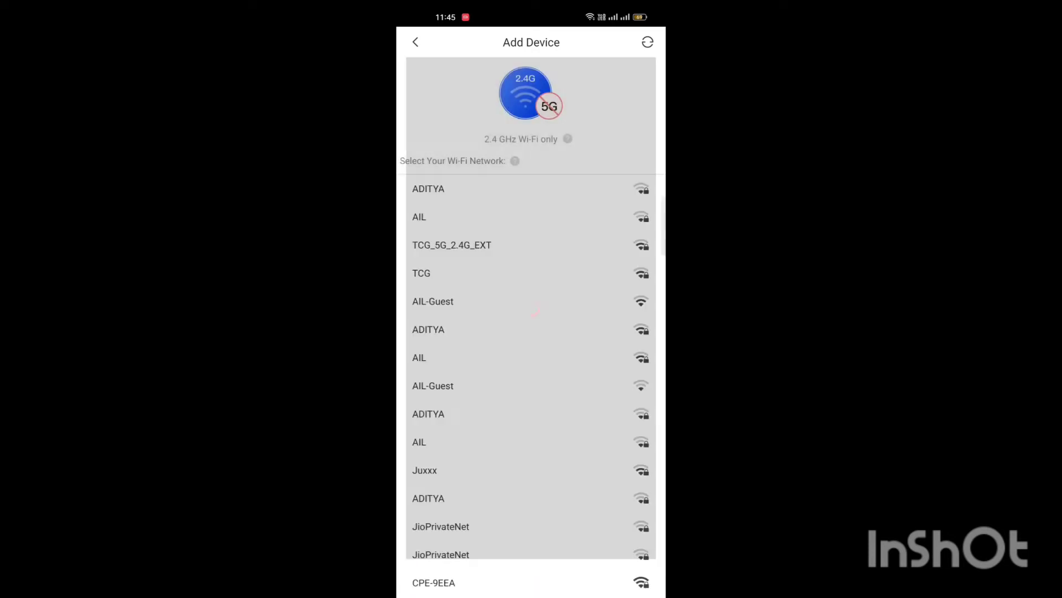
# Step: Connect the camera to the CPE-9EEA network using the saved password
pyautogui.scroll(3)
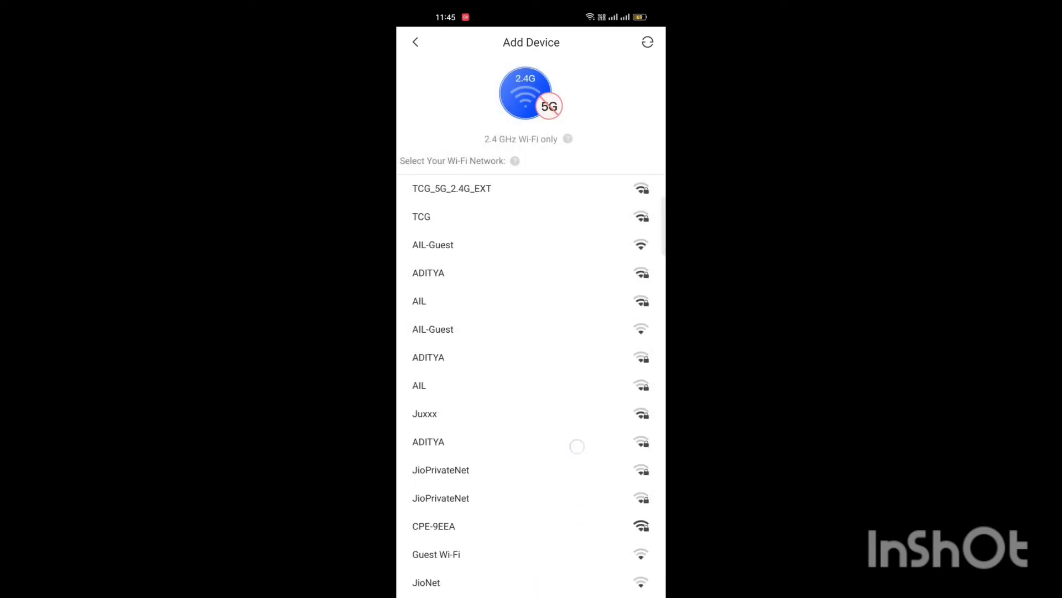
pyautogui.scroll(3)
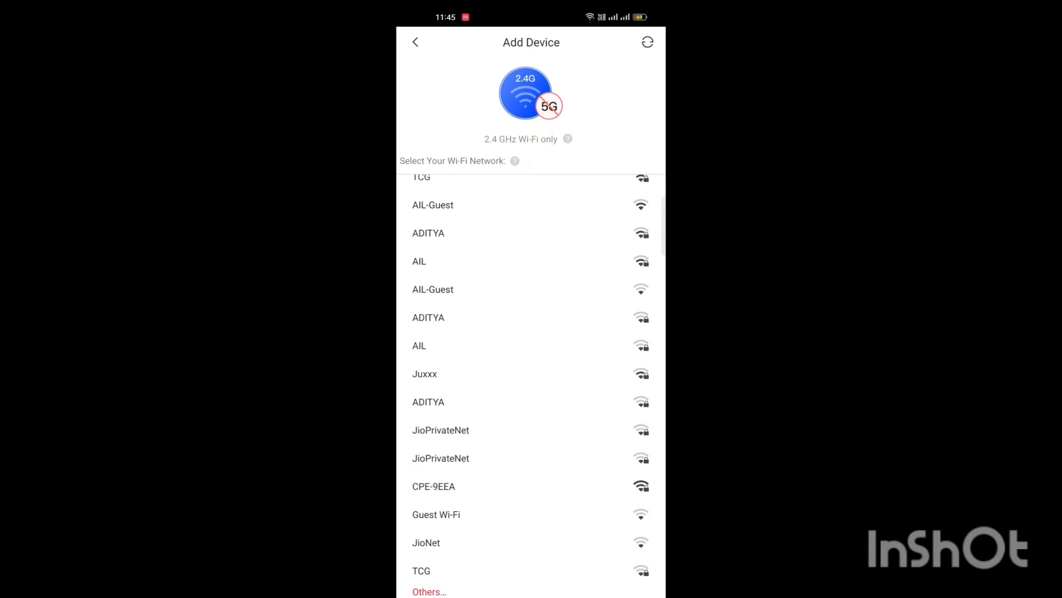
pyautogui.click(433, 485)
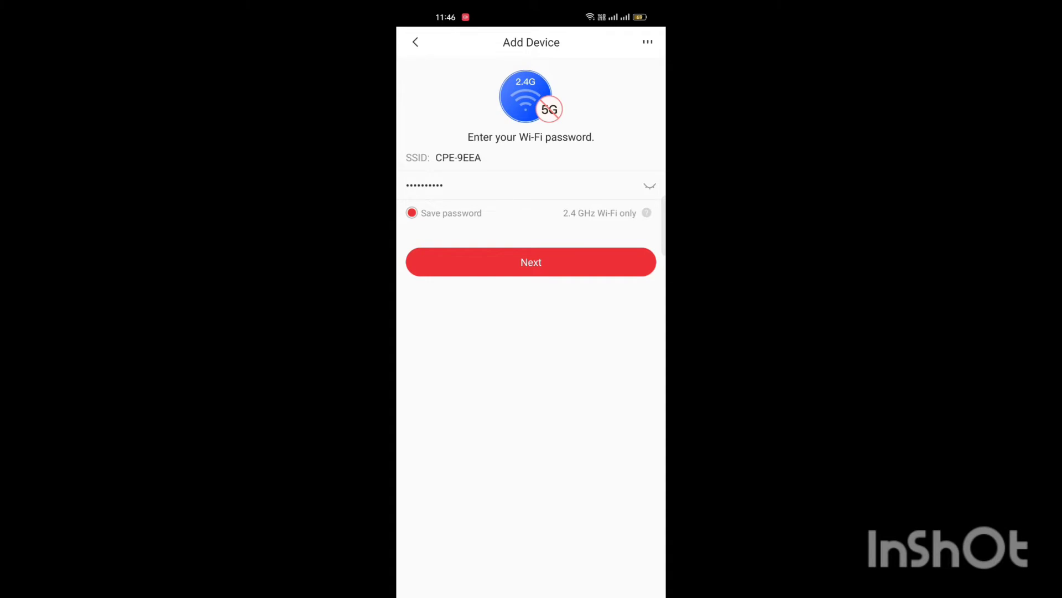
pyautogui.click(531, 262)
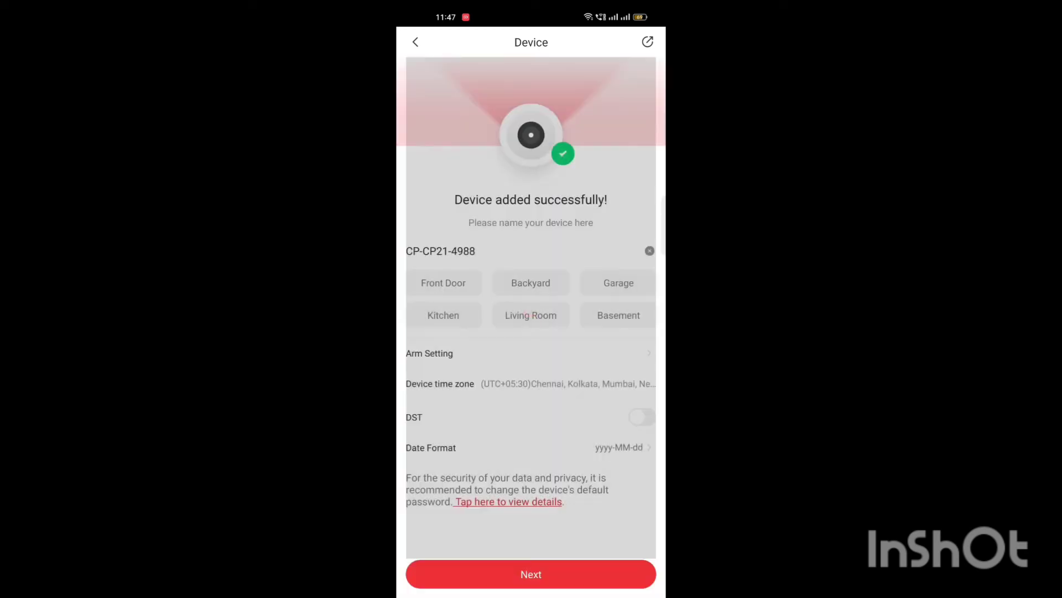
# Step: Return to the device list and open the CP-CP21-4988 live preview
pyautogui.click(531, 574)
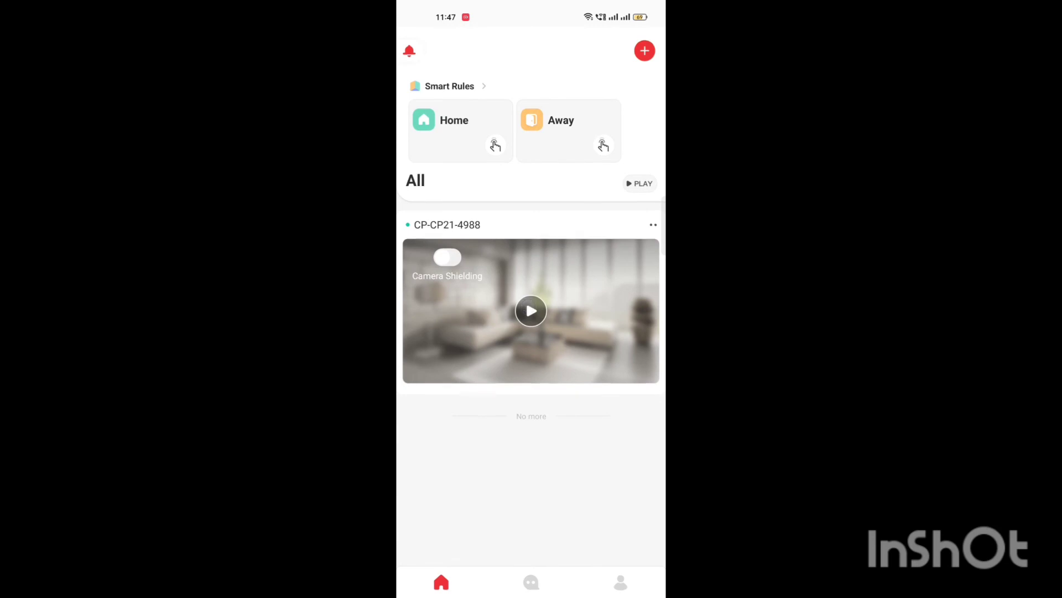
pyautogui.click(531, 311)
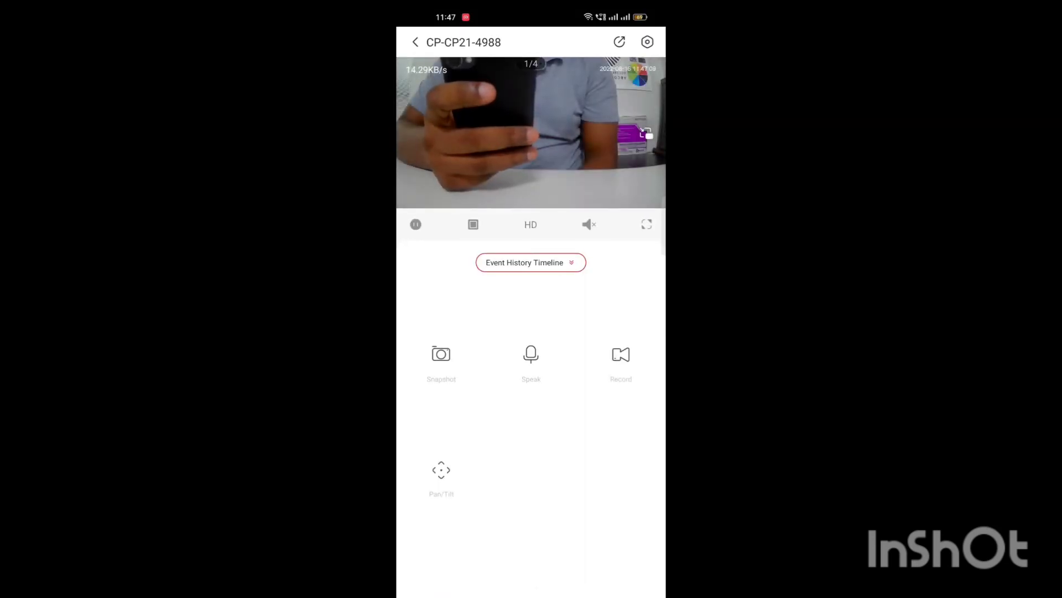